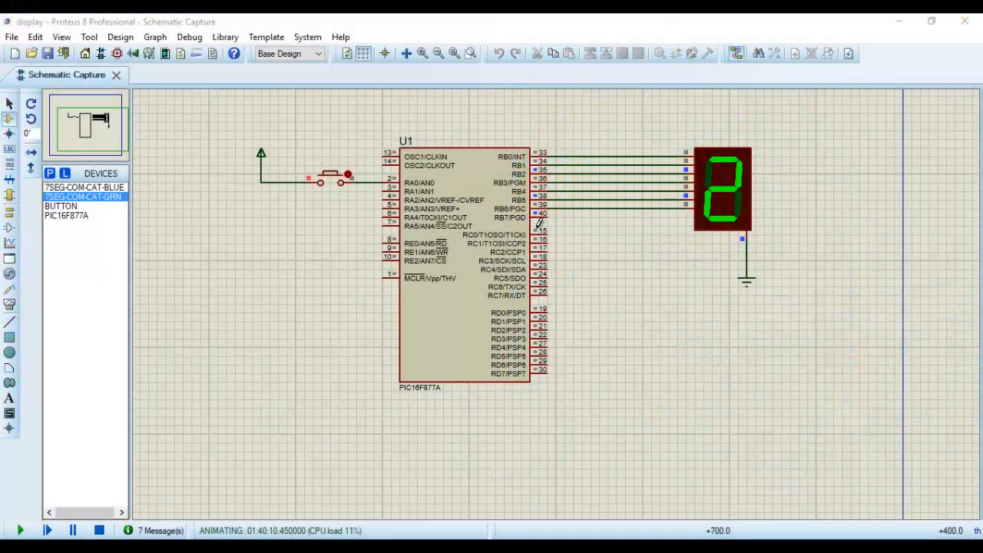
pyautogui.moveTo(565, 229)
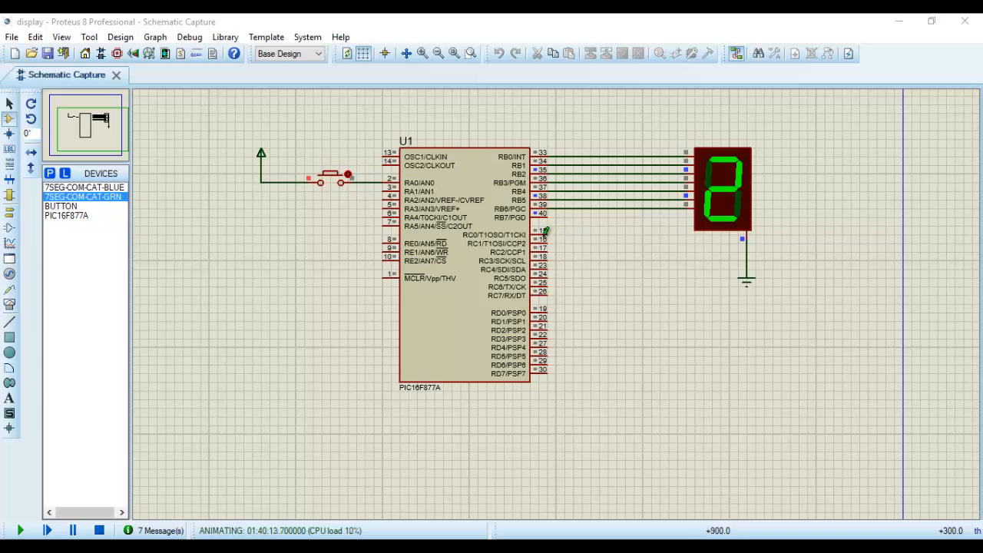
pyautogui.moveTo(473, 252)
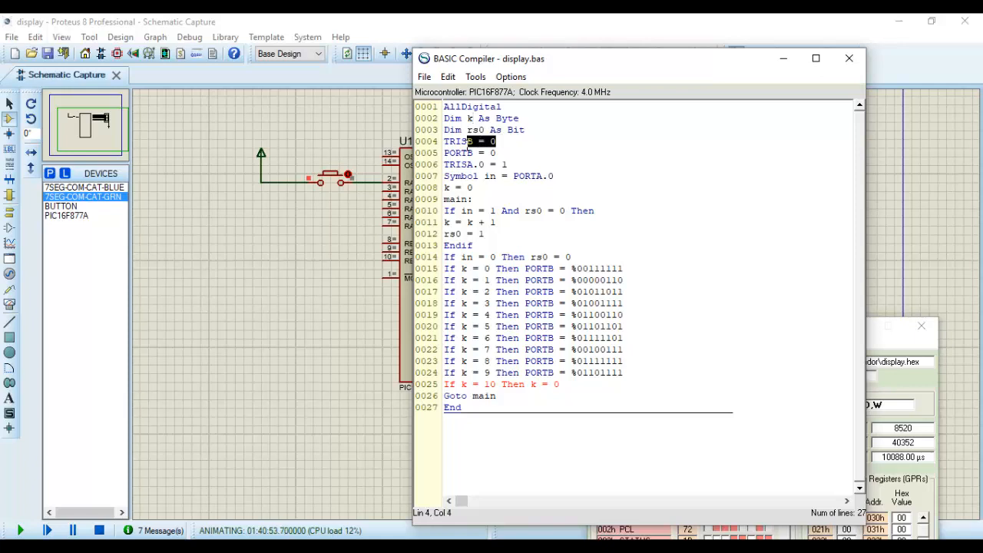
pyautogui.moveTo(514, 165)
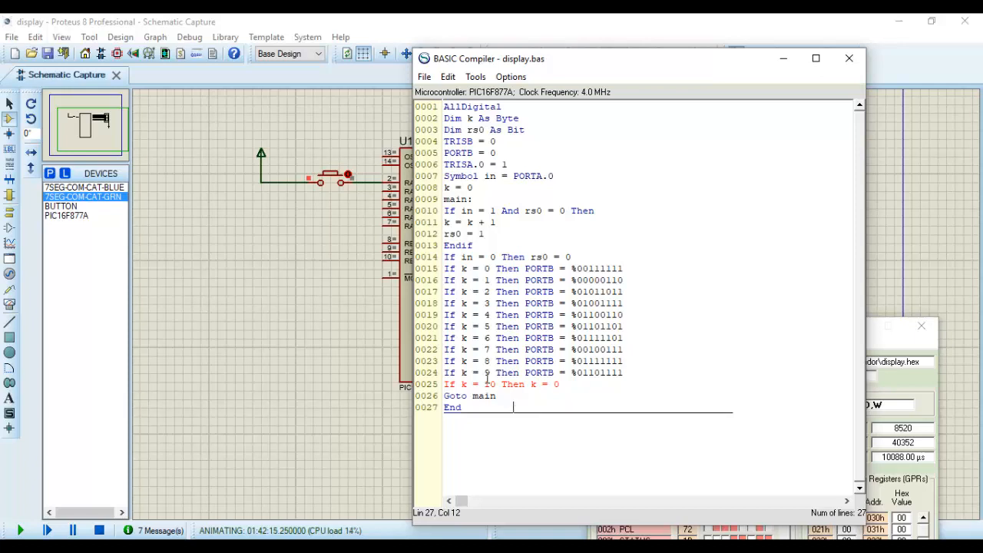
# Step: Restart the simulation and advance the 7-segment count from 0 to 3 with the push button
pyautogui.click(848, 58)
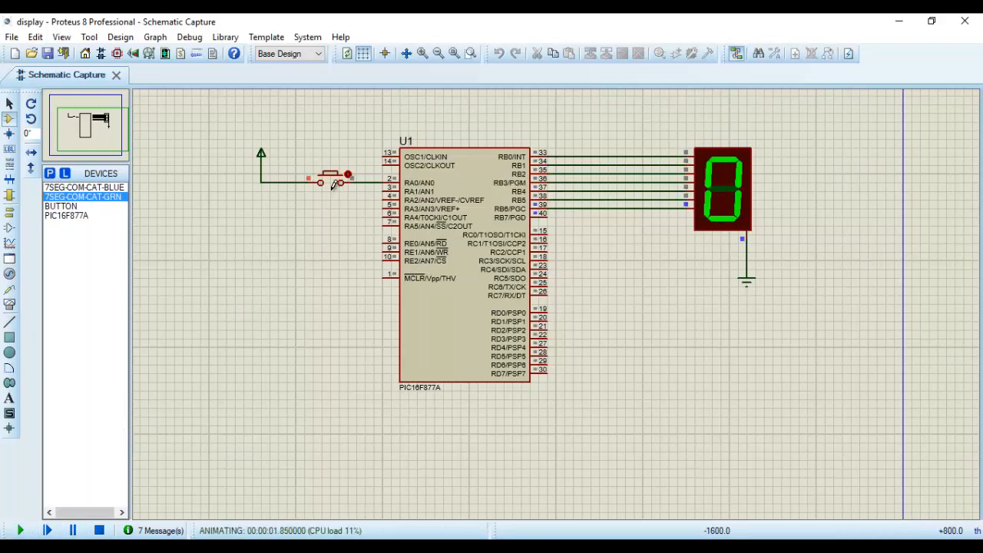
pyautogui.click(332, 184)
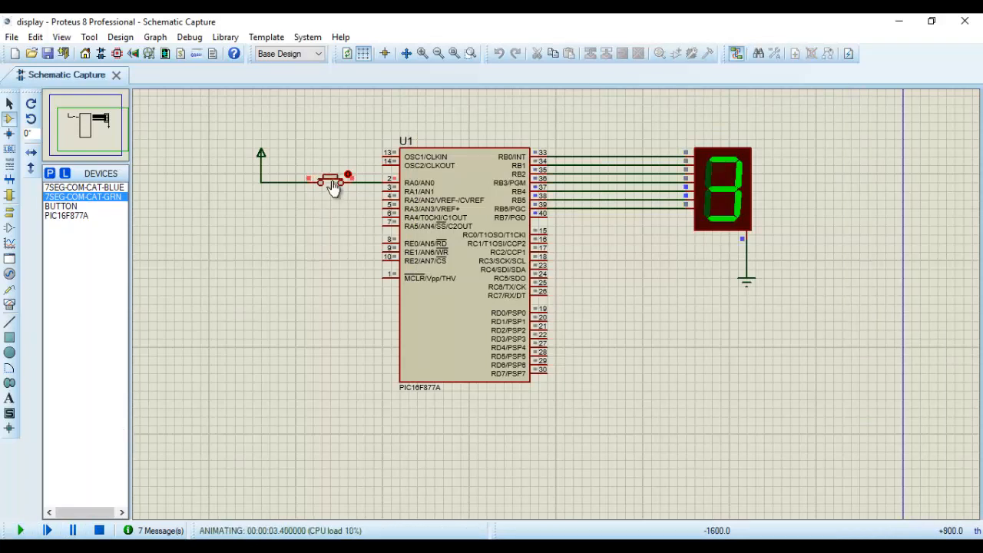